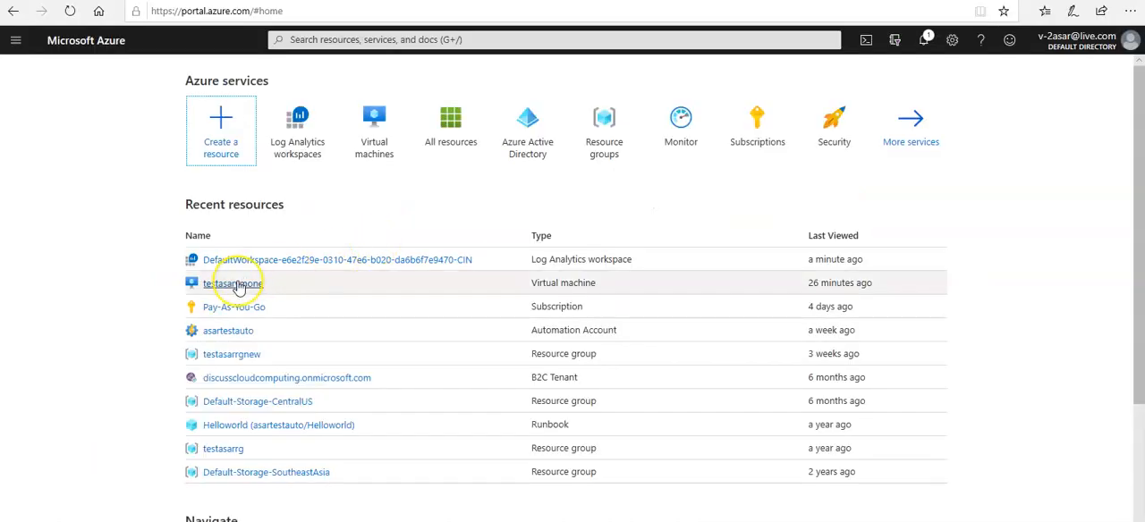
Open Update management for the testasarvmone virtual machine from Recent resources.
{"action": "left_click", "coordinate": [233, 282]}
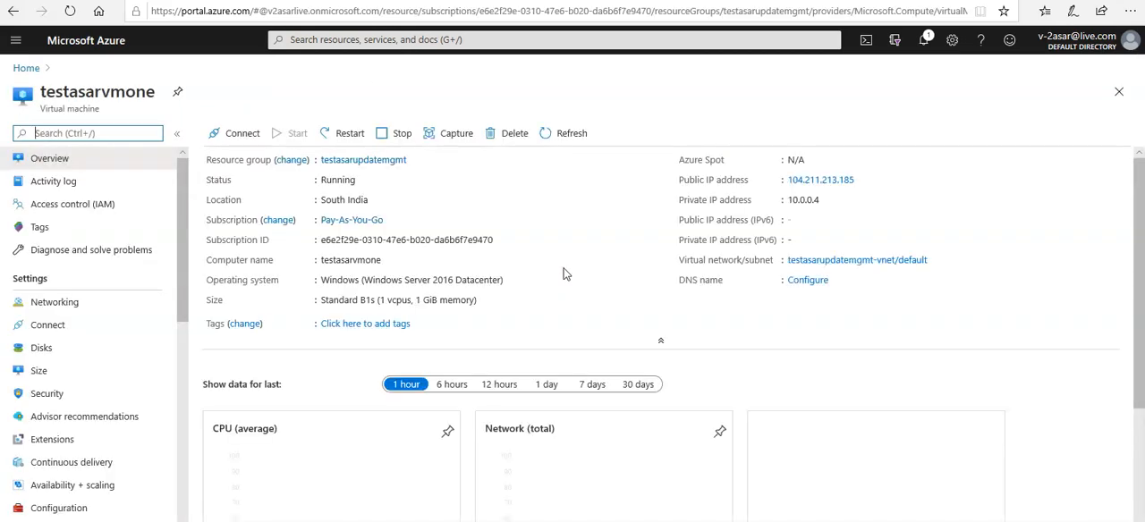
{"action": "scroll", "scroll_direction": "down", "scroll_amount": 3}
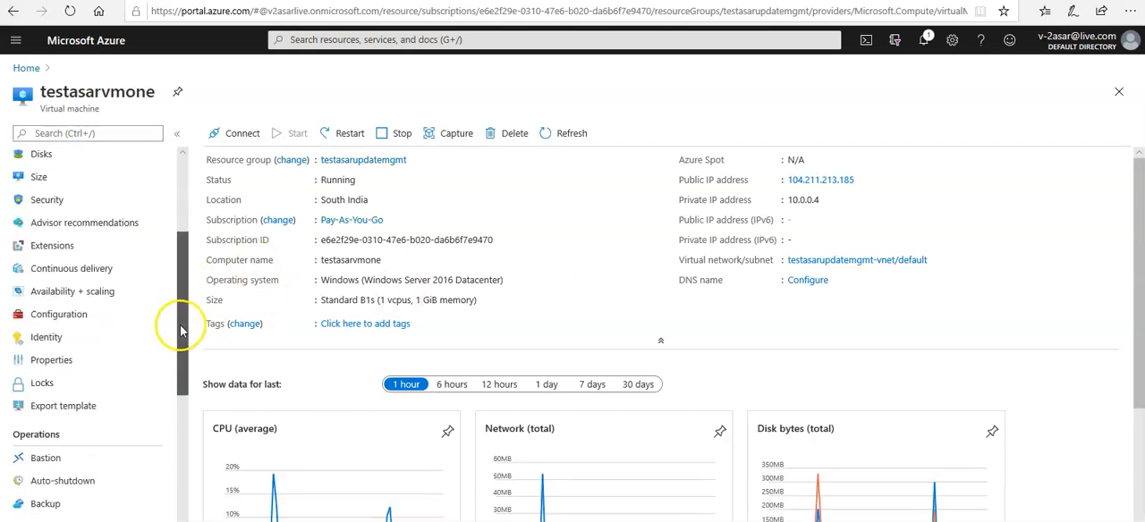
{"action": "scroll", "scroll_direction": "down", "scroll_amount": 3}
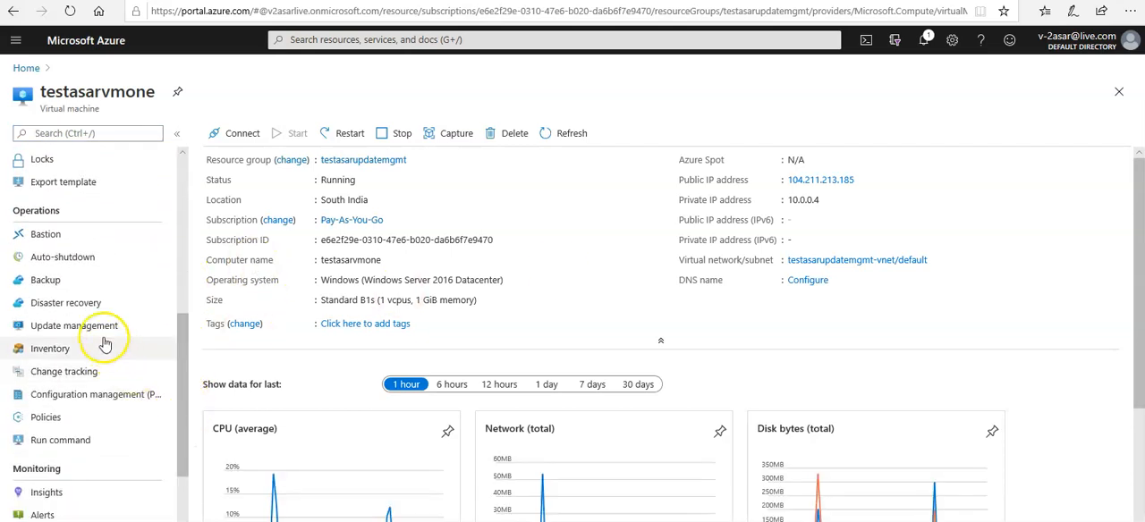
{"action": "left_click", "coordinate": [73, 325]}
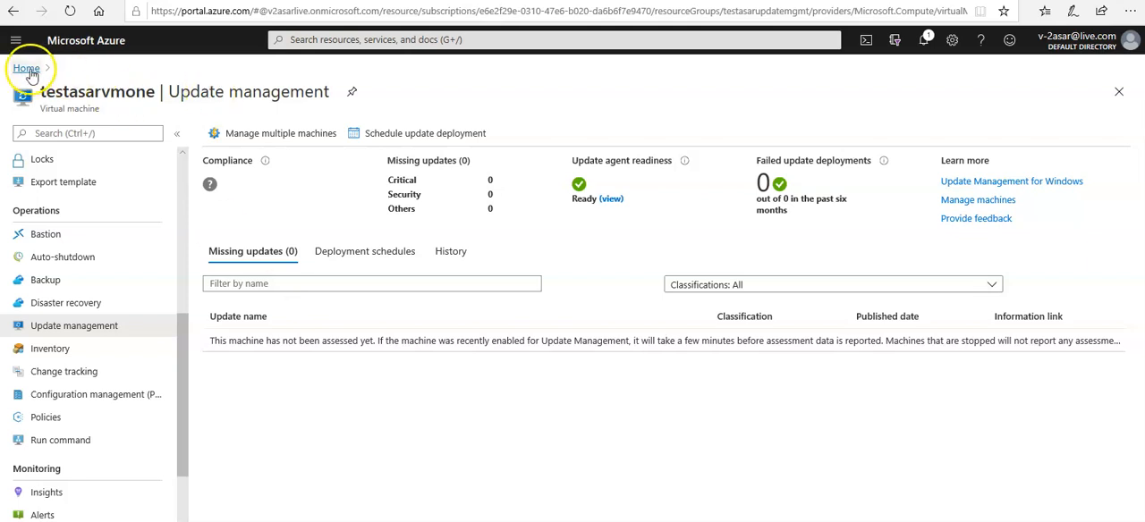
Return Home and open DefaultWorkspace, noting its Central India location.
{"action": "left_click", "coordinate": [25, 68]}
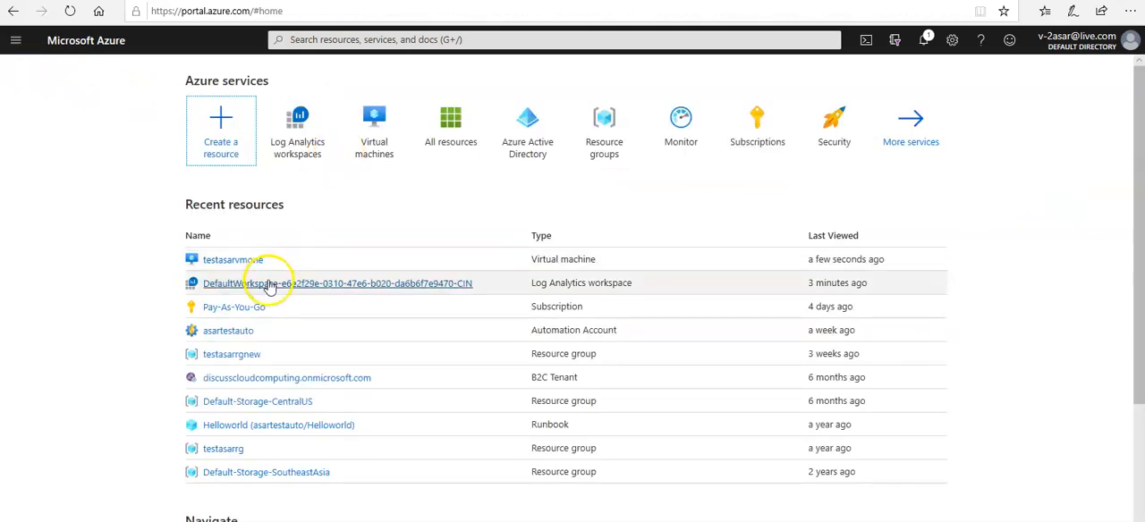
{"action": "left_click", "coordinate": [277, 282]}
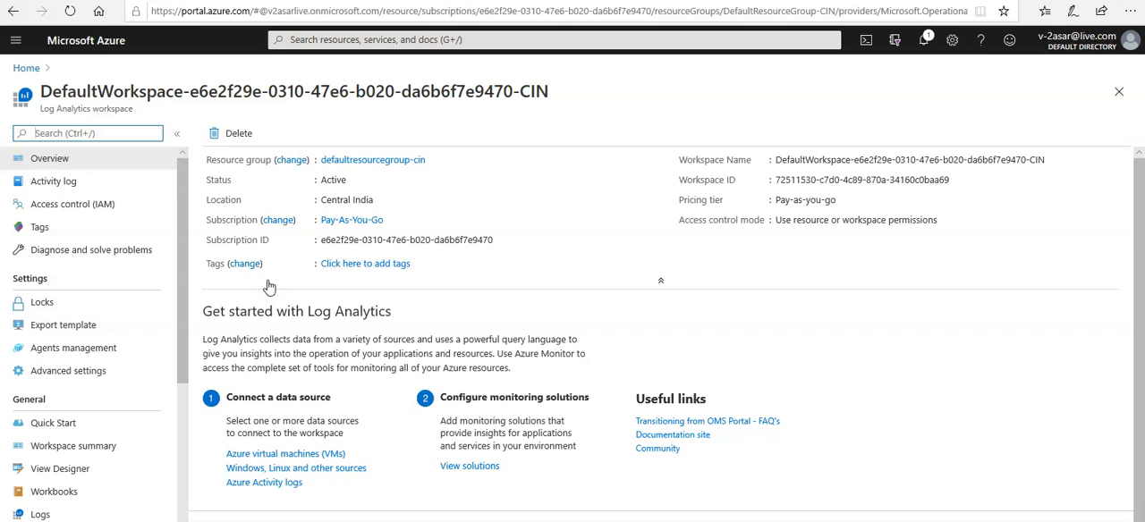
{"action": "double_click", "coordinate": [345, 201]}
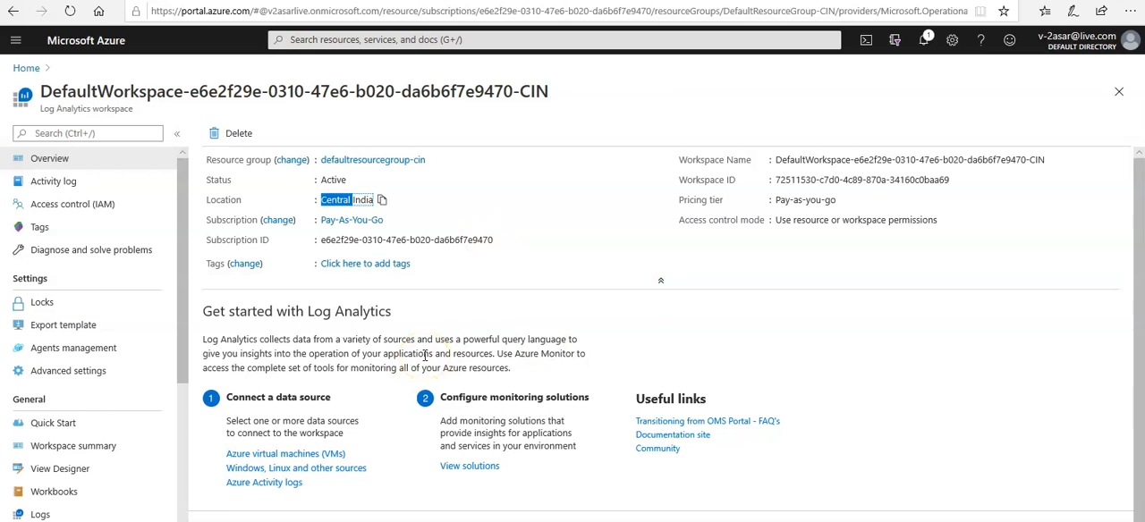
{"action": "mouse_move", "coordinate": [258, 410]}
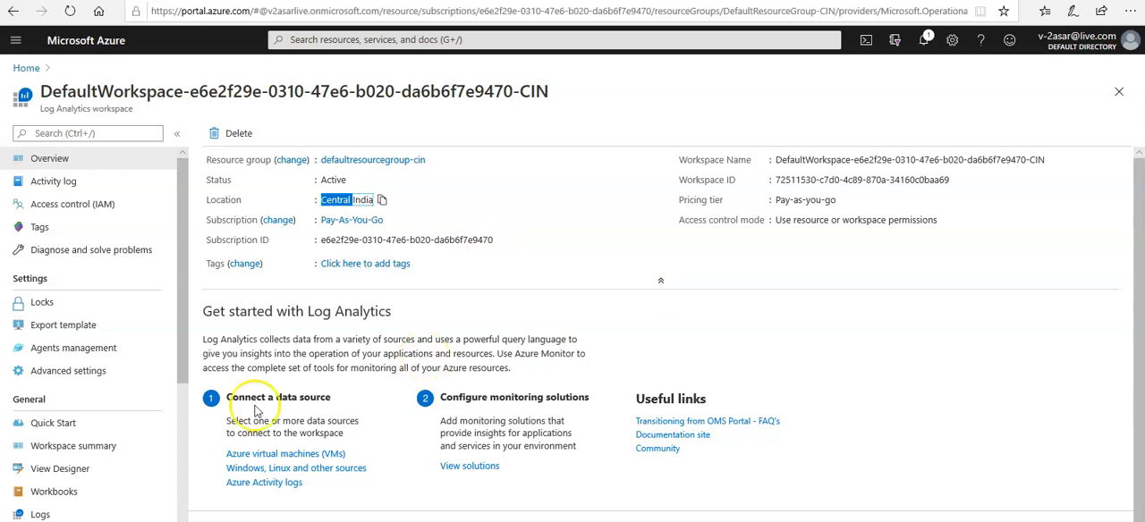
{"action": "scroll", "scroll_direction": "down", "scroll_amount": 3}
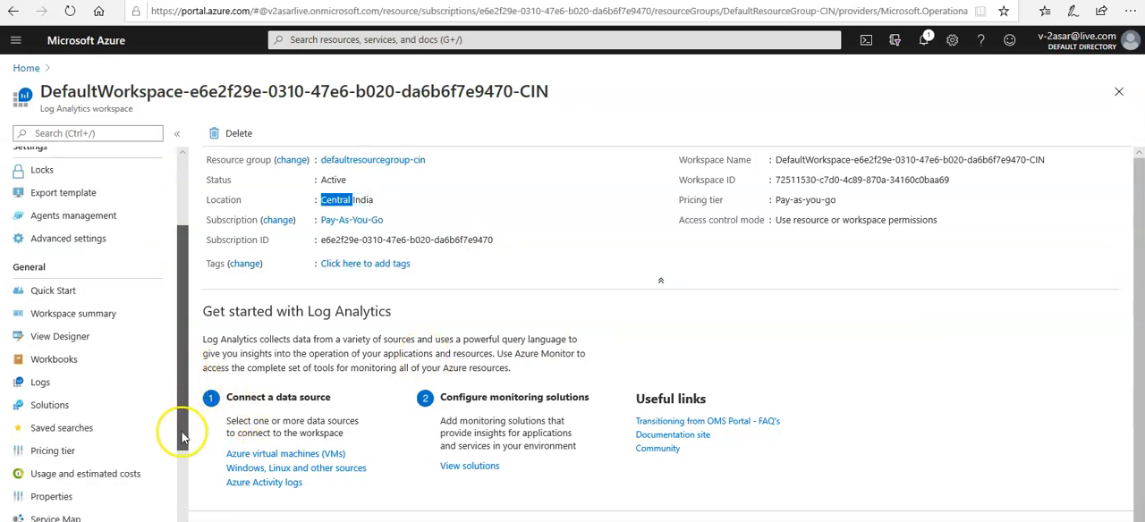
{"action": "scroll", "scroll_direction": "down", "scroll_amount": 3}
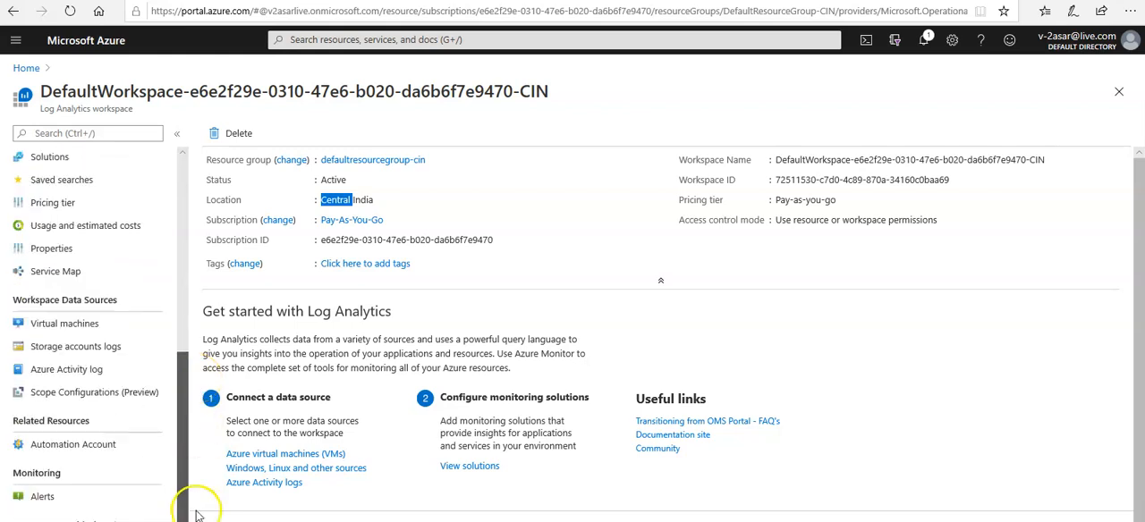
Show the workspace's linked Automation Account, asartestauto, under Related Resources.
{"action": "left_click", "coordinate": [71, 443]}
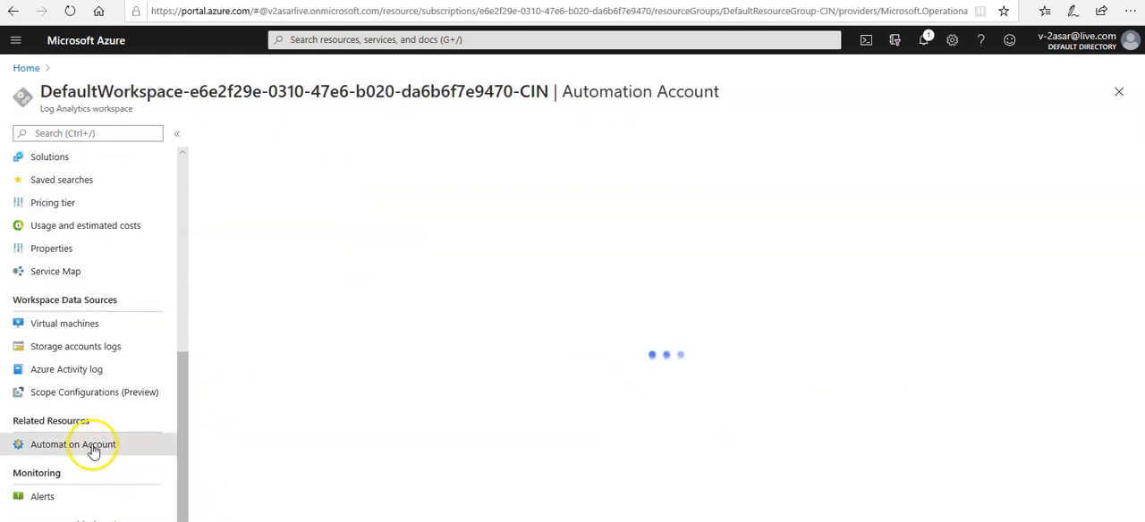
{"action": "left_click", "coordinate": [71, 444]}
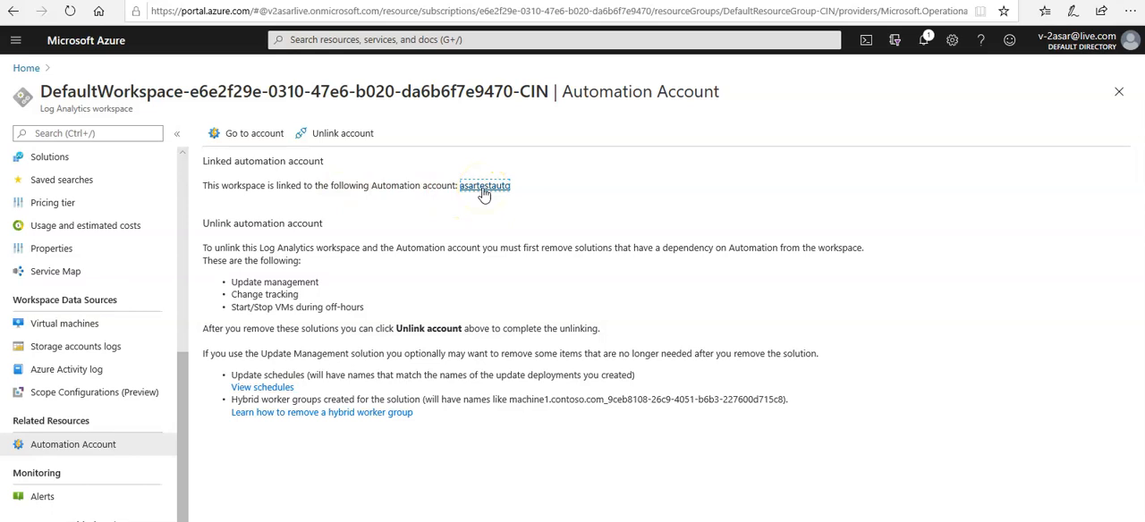
{"action": "mouse_move", "coordinate": [426, 196]}
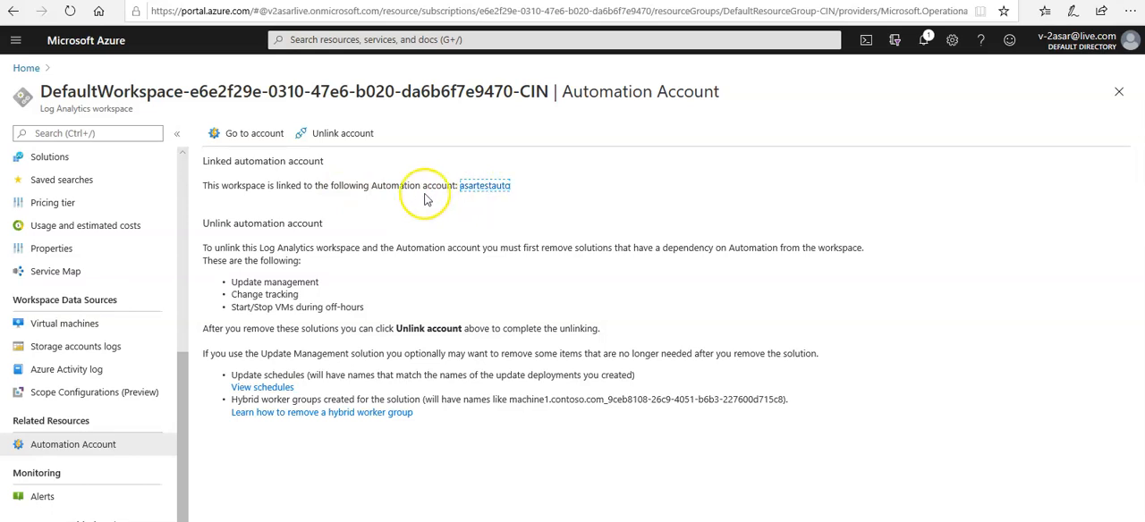
{"action": "left_click", "coordinate": [483, 184]}
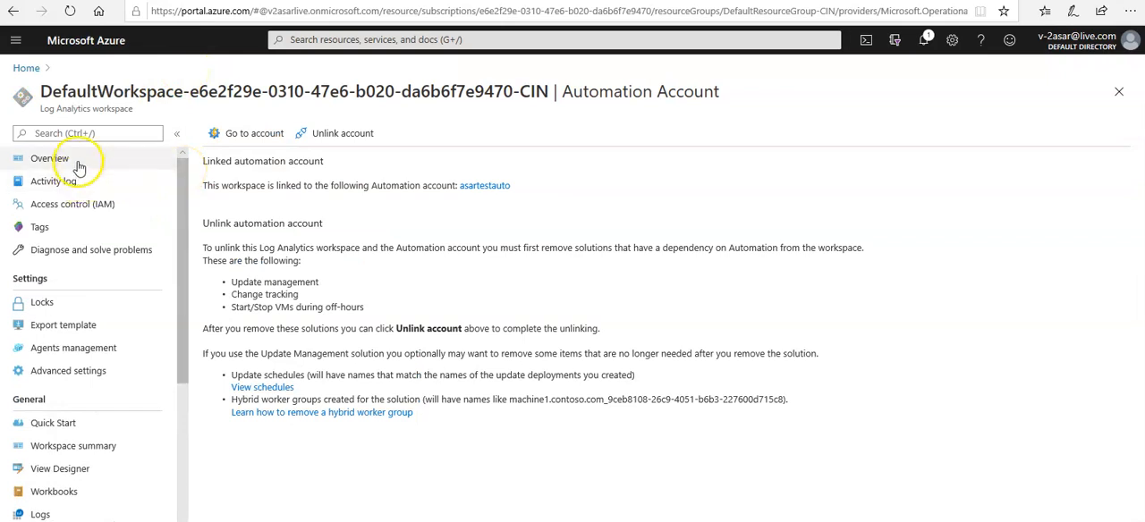
Return to the workspace Overview and bring the Get started with Log Analytics section into view.
{"action": "left_click", "coordinate": [50, 157]}
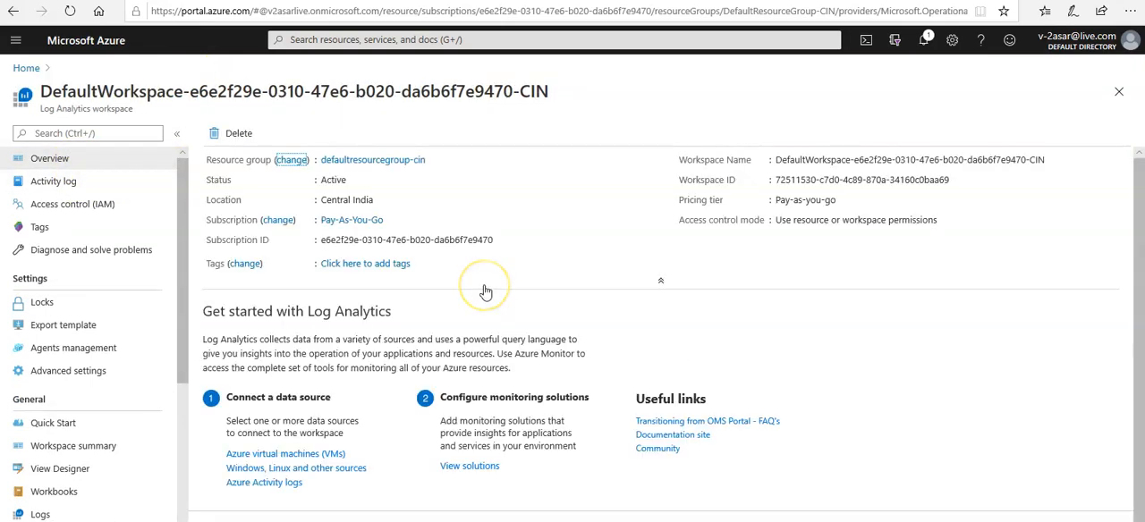
{"action": "mouse_move", "coordinate": [486, 291]}
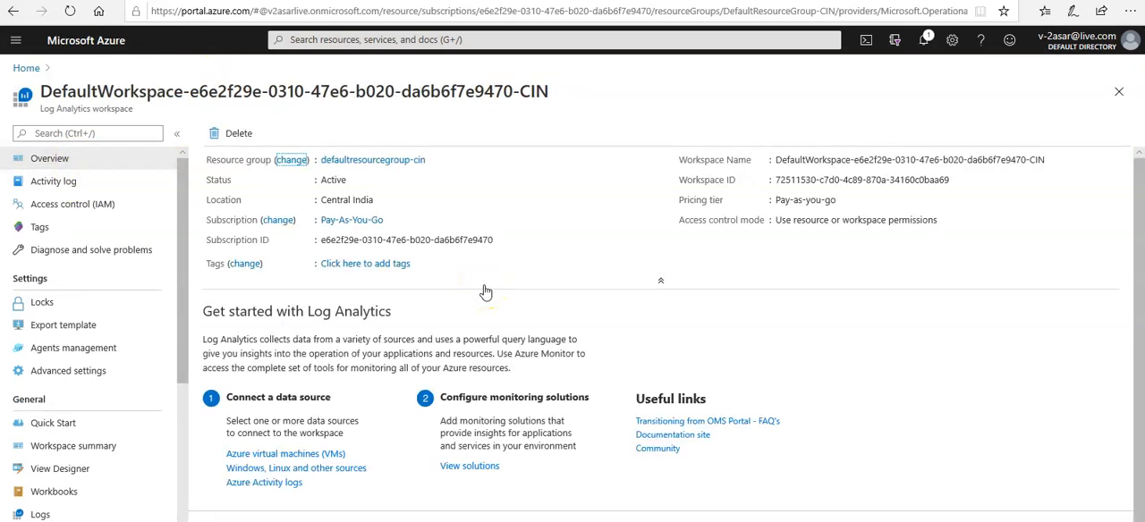
{"action": "scroll", "scroll_direction": "down", "scroll_amount": 3}
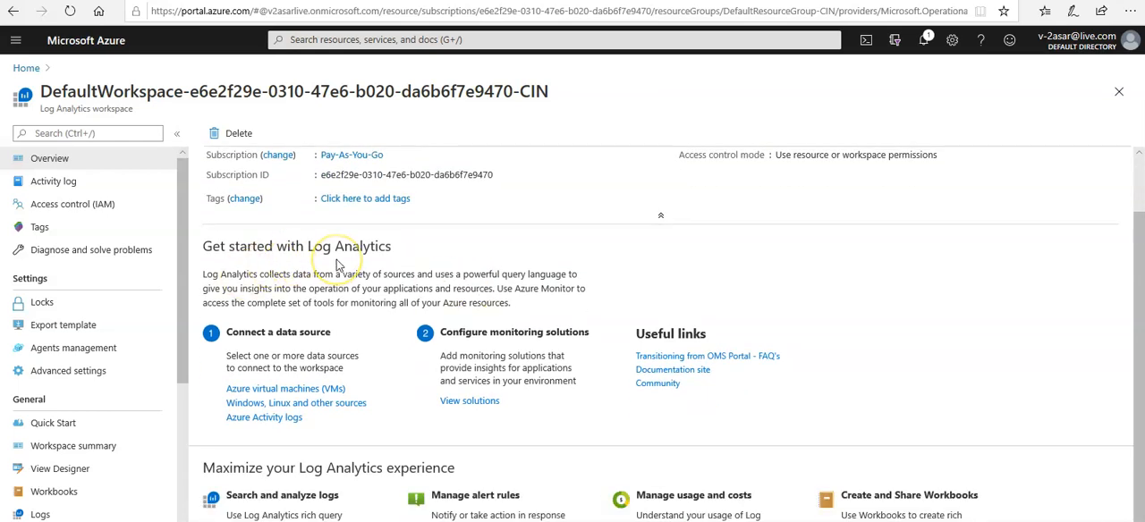
{"action": "mouse_move", "coordinate": [290, 294]}
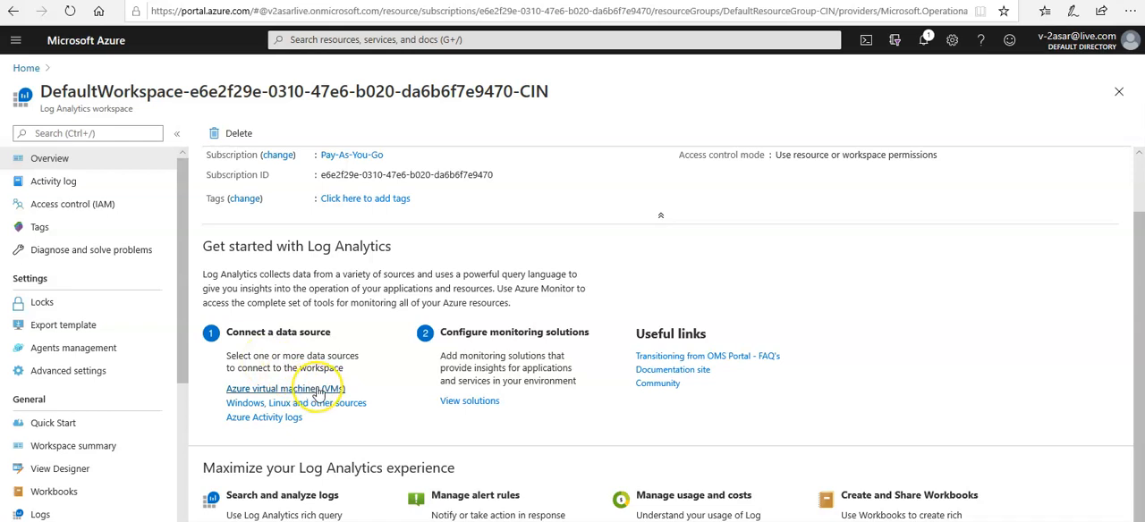
{"action": "mouse_move", "coordinate": [319, 389]}
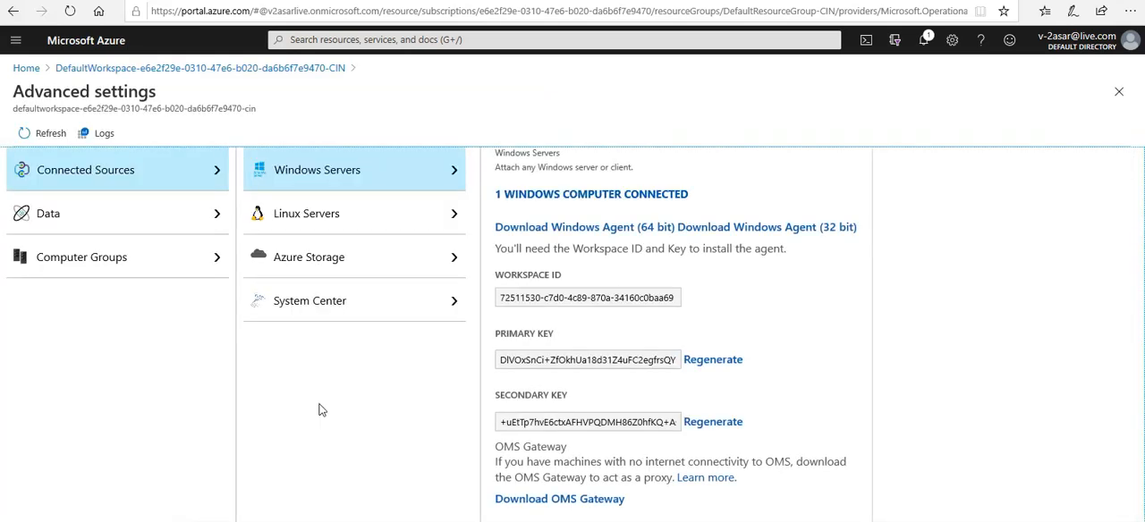
{"action": "mouse_move", "coordinate": [533, 188]}
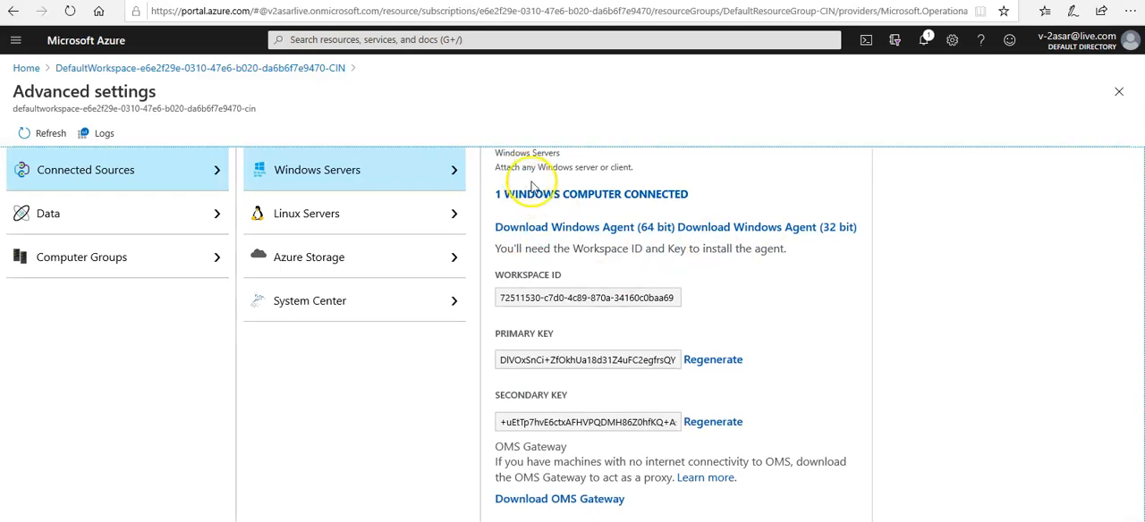
{"action": "mouse_move", "coordinate": [620, 198]}
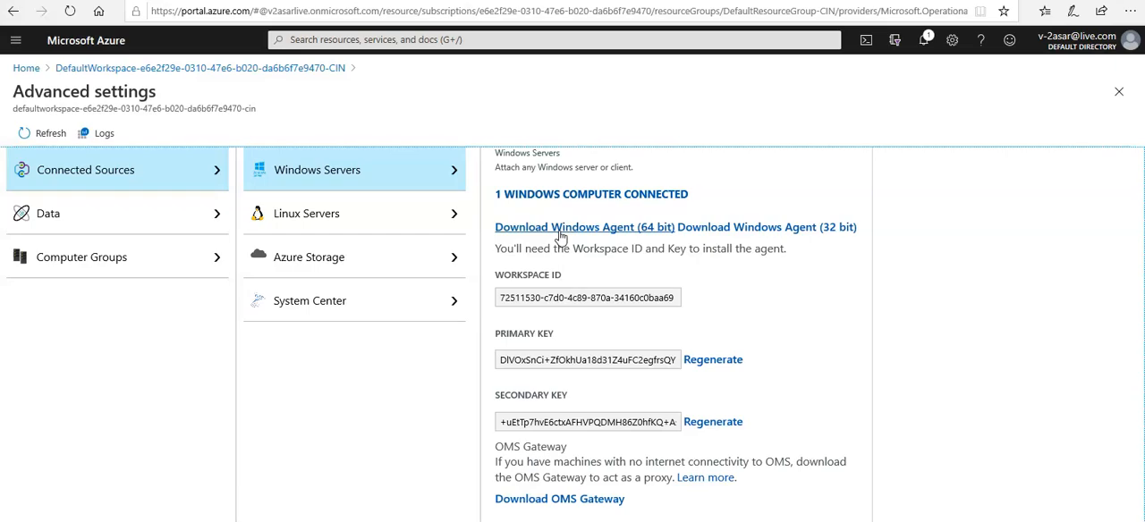
Download the Windows Agent (64 bit) installer from the Windows Servers page.
{"action": "left_click", "coordinate": [583, 225]}
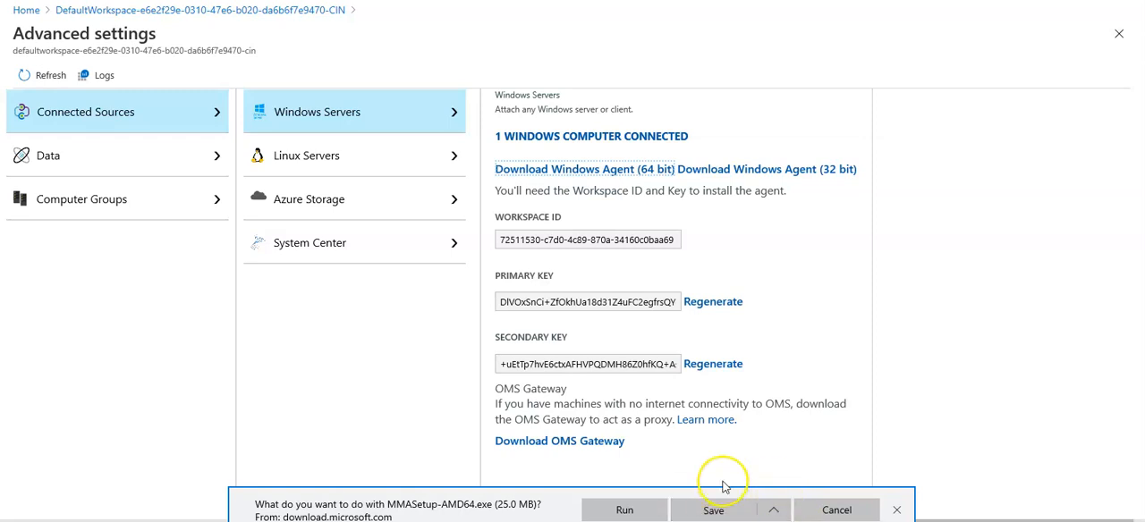
{"action": "mouse_move", "coordinate": [563, 418]}
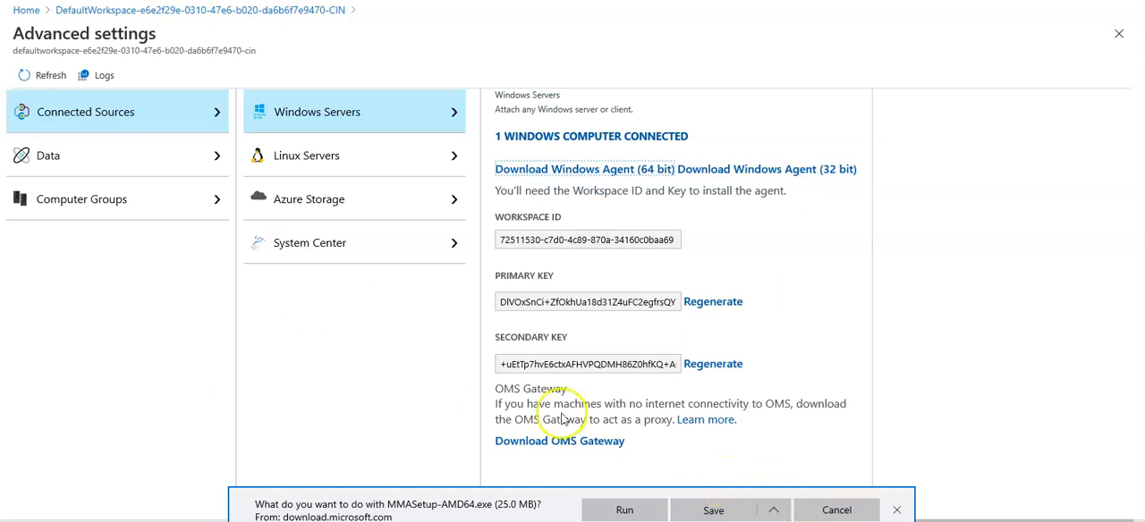
Save MMASetup-AMD64.exe to the Desktop via Save as.
{"action": "left_click", "coordinate": [712, 510]}
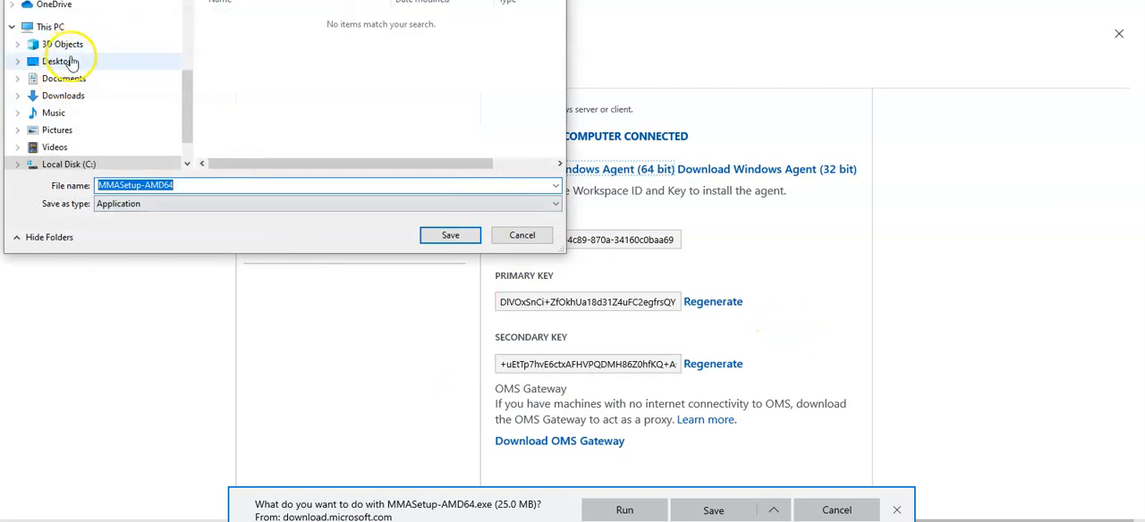
{"action": "left_click", "coordinate": [57, 61]}
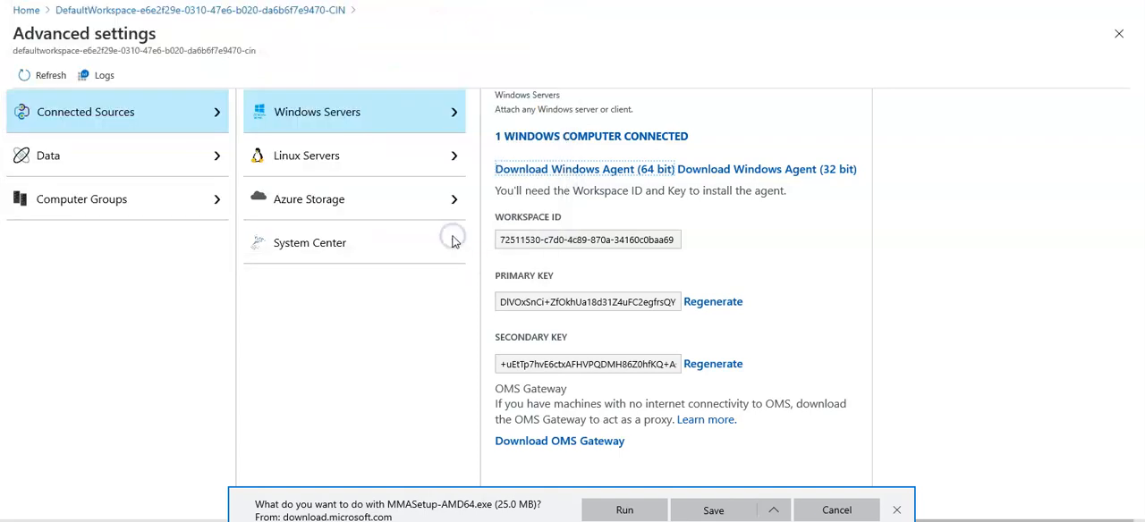
{"action": "left_click", "coordinate": [712, 509]}
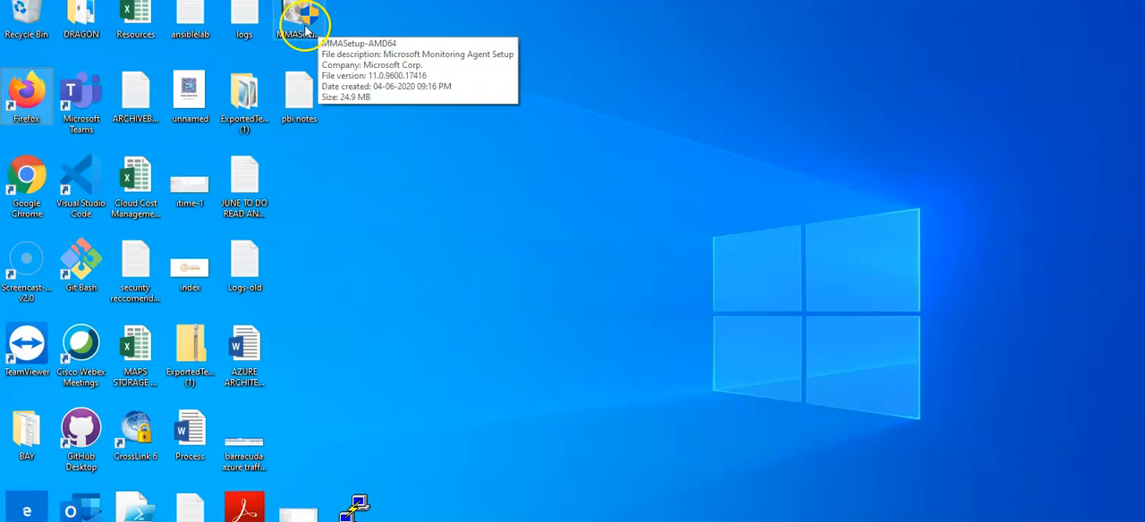
{"action": "mouse_move", "coordinate": [597, 238]}
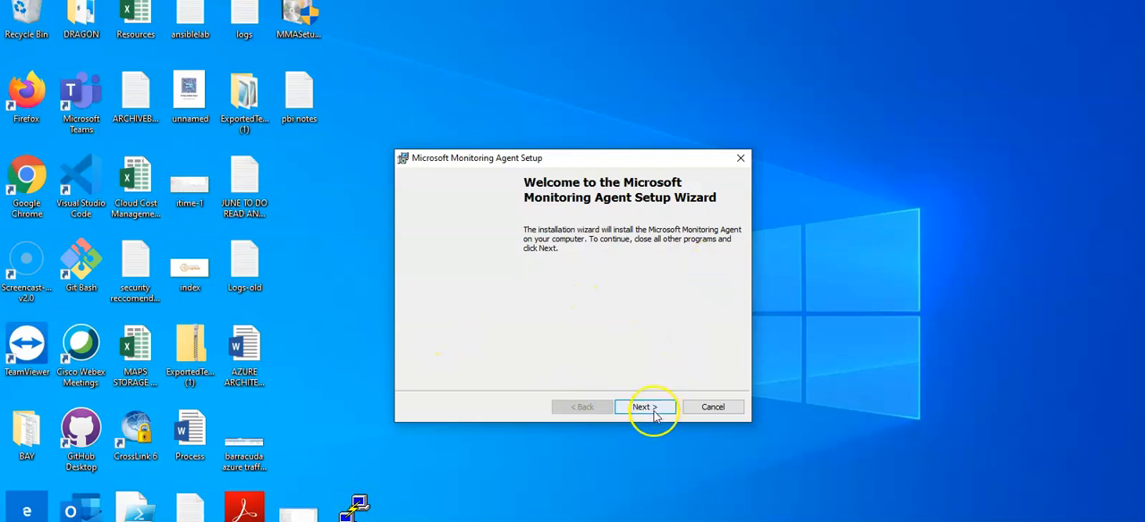
Accept the license, keep the default folder, and enable Connect the agent to Azure Log Analytics (OMS).
{"action": "left_click", "coordinate": [644, 406]}
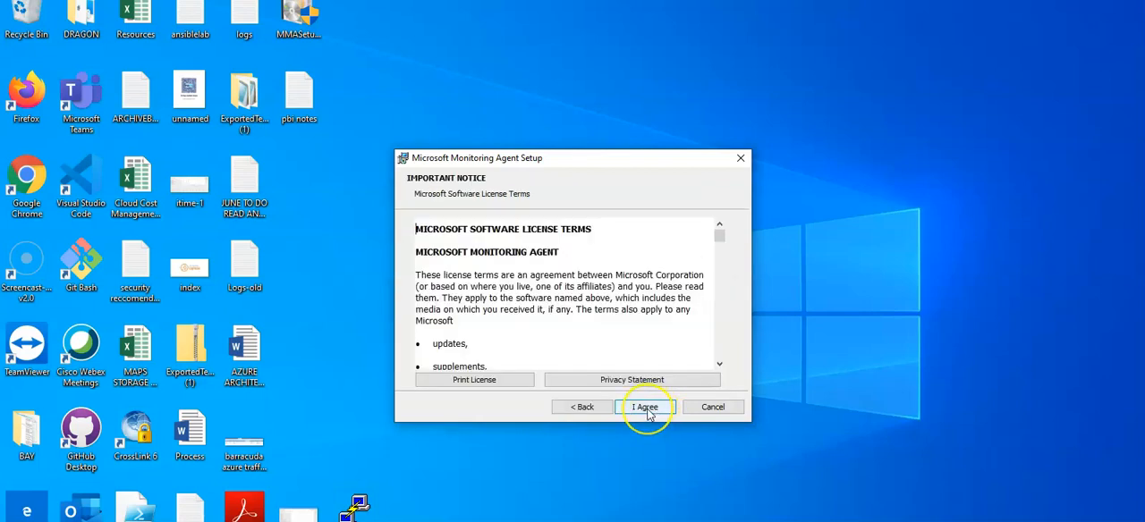
{"action": "left_click", "coordinate": [644, 406]}
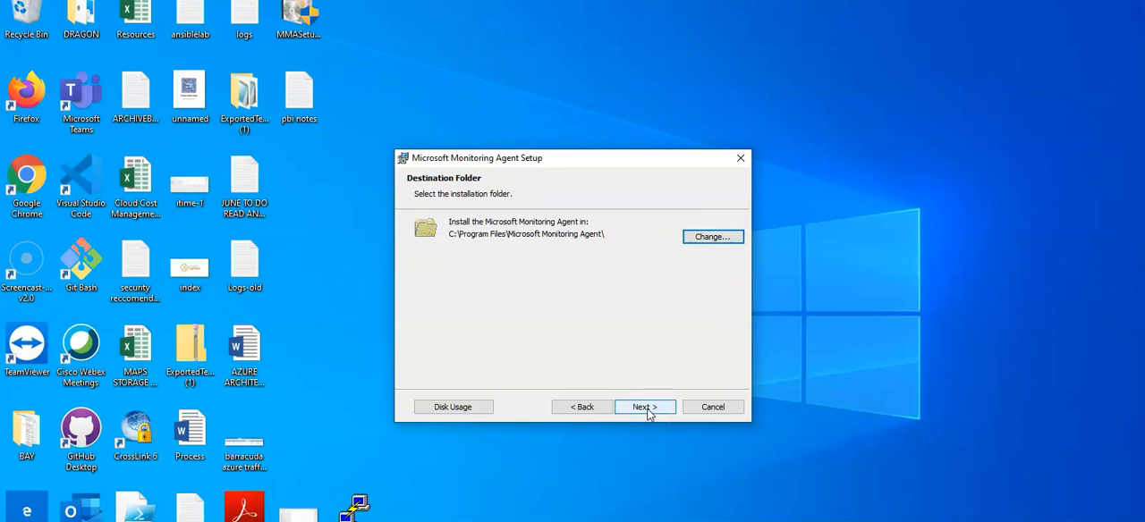
{"action": "left_click", "coordinate": [643, 406]}
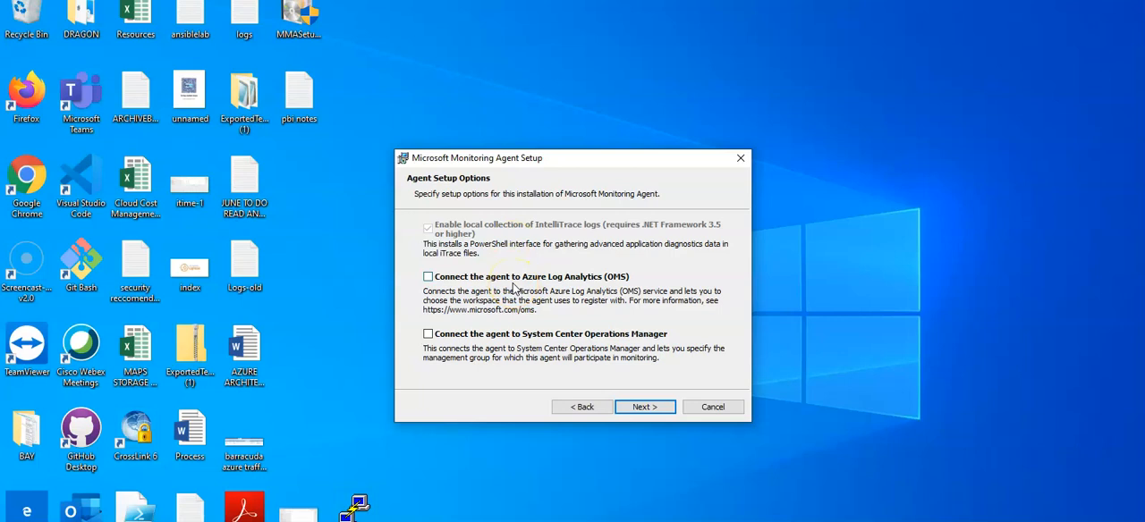
{"action": "mouse_move", "coordinate": [519, 343]}
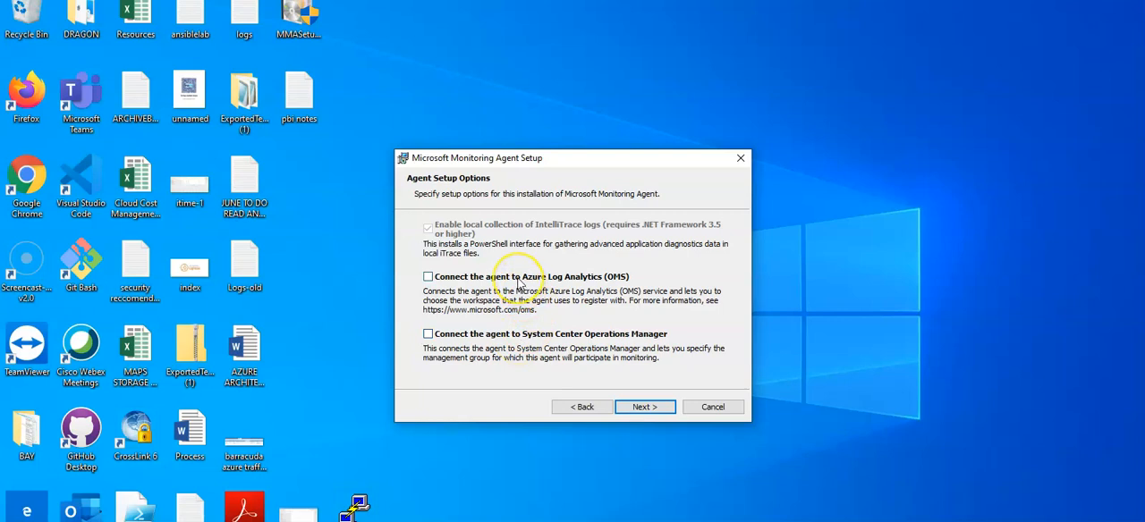
{"action": "left_click", "coordinate": [427, 276]}
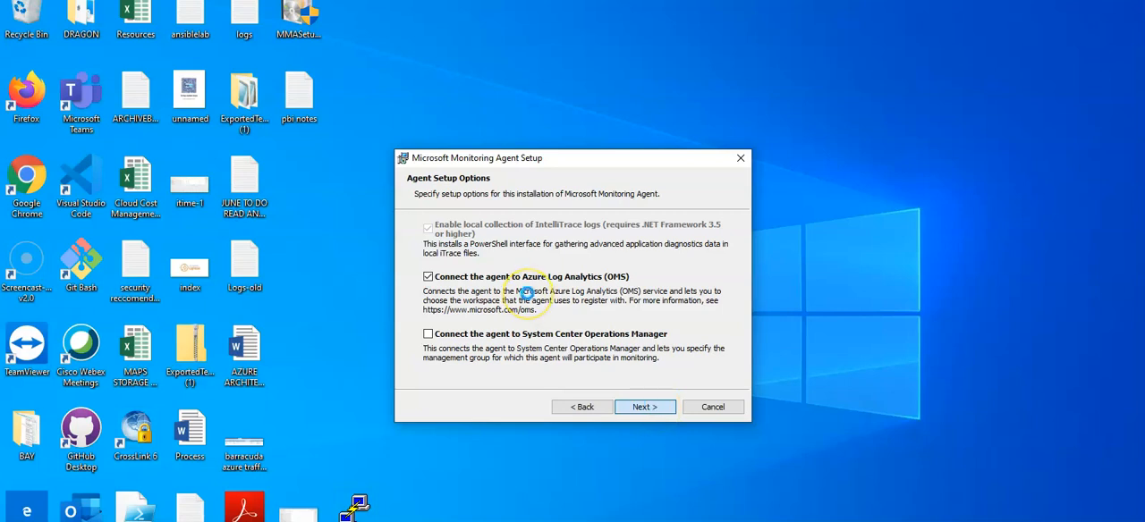
{"action": "left_click", "coordinate": [643, 406]}
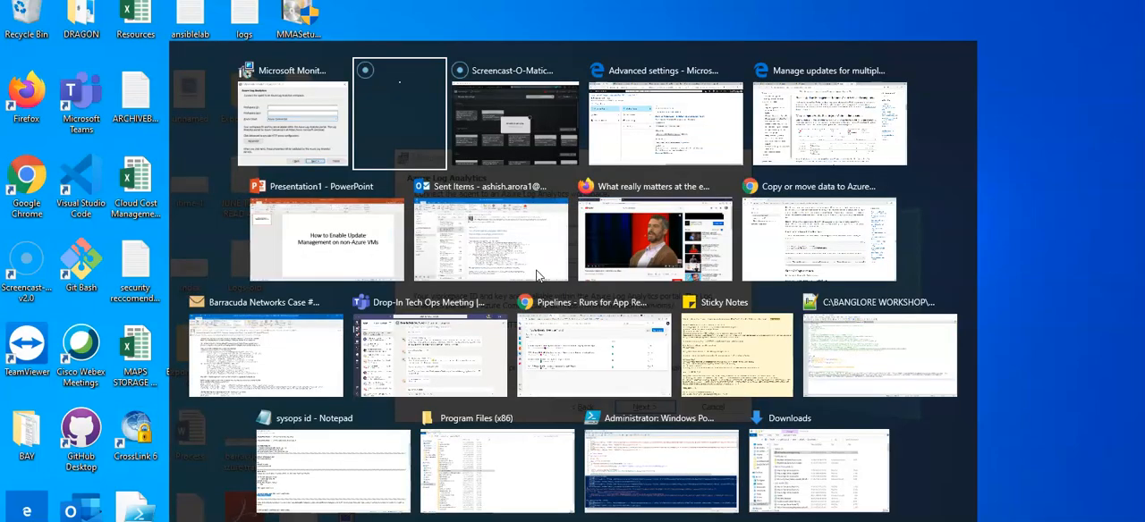
Switch back to the Azure portal's Advanced settings to get the workspace Primary Key.
{"action": "left_click", "coordinate": [665, 123]}
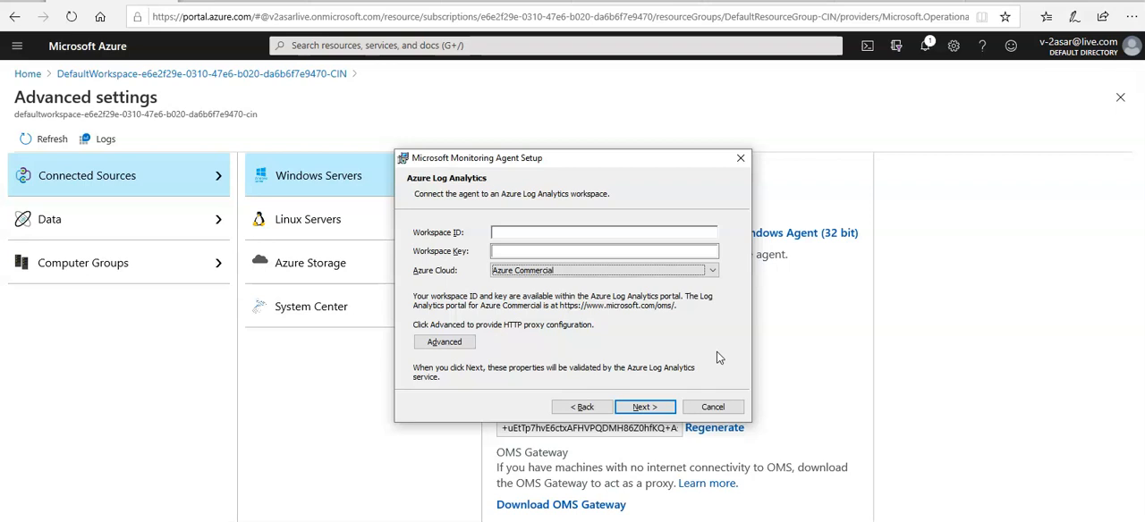
{"action": "mouse_move", "coordinate": [240, 497]}
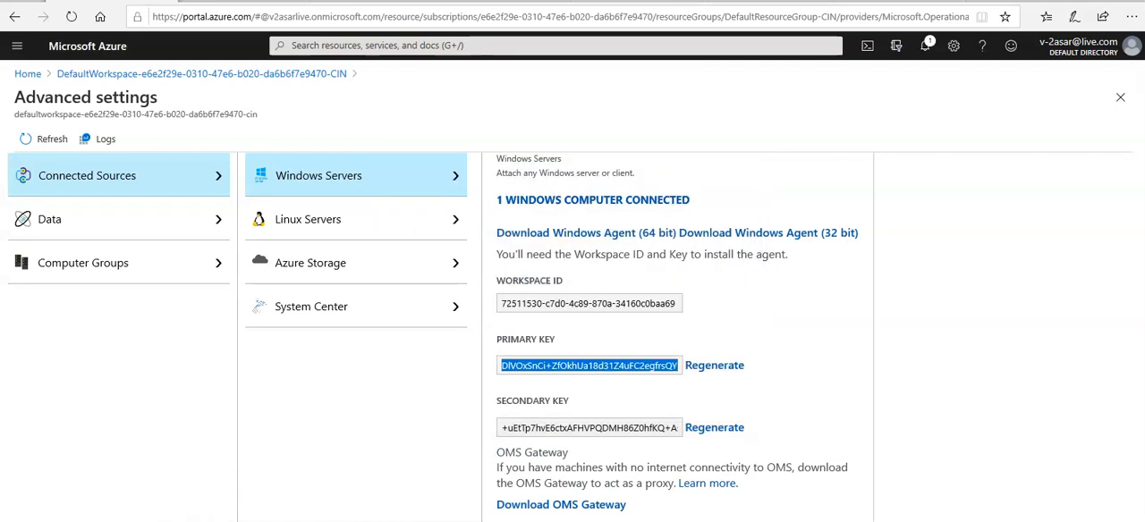
{"action": "mouse_move", "coordinate": [426, 375]}
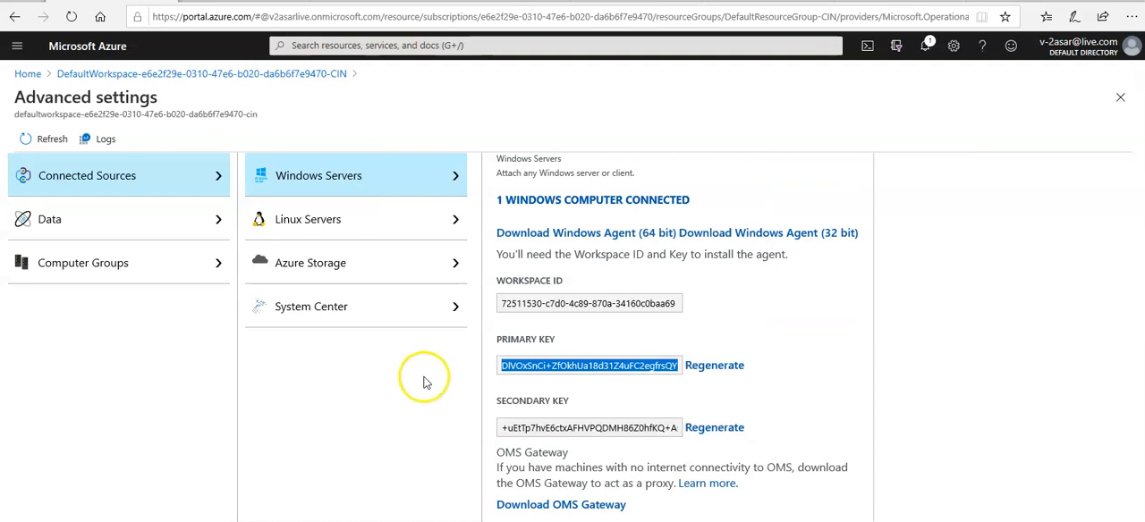